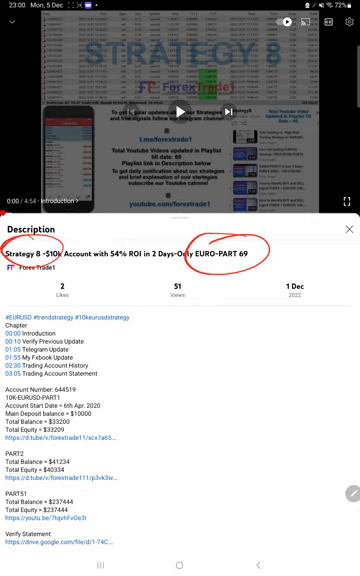
Scroll through the Strategy 8 description's part balances and verify-statement links
{"action": "scroll", "scroll_direction": "down", "scroll_amount": 3}
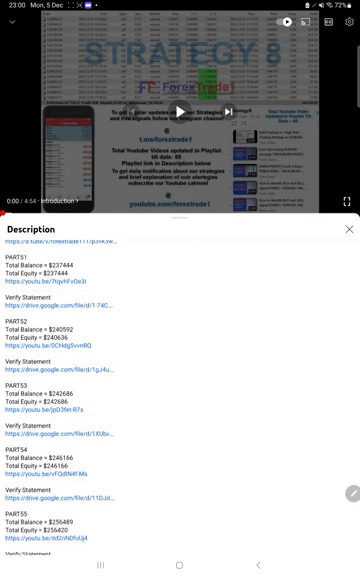
{"action": "scroll", "scroll_direction": "down", "scroll_amount": 3}
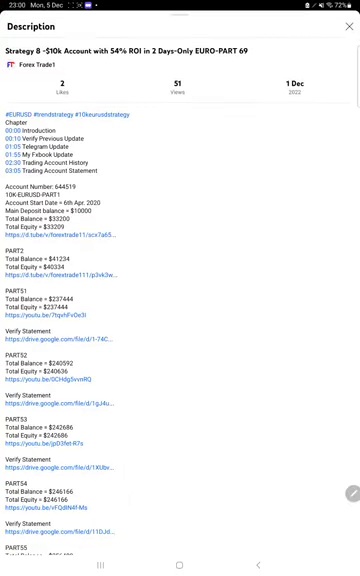
{"action": "scroll", "scroll_direction": "down", "scroll_amount": 3}
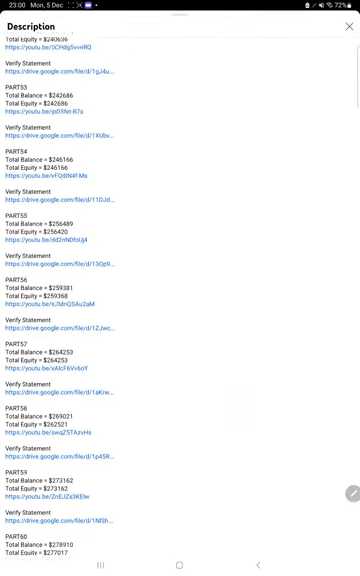
{"action": "scroll", "scroll_direction": "down", "scroll_amount": 3}
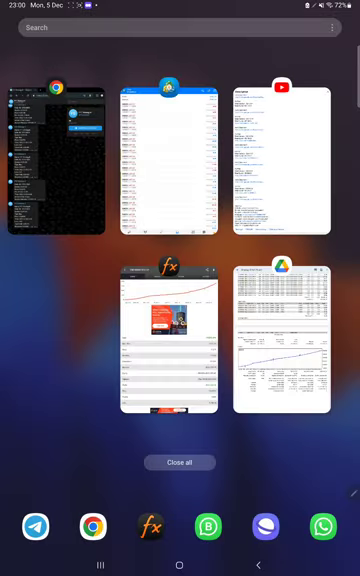
Show MT4 trade history for the custom period 05 Dec 2017 to 06 Dec 2022
{"action": "left_click", "coordinate": [176, 156]}
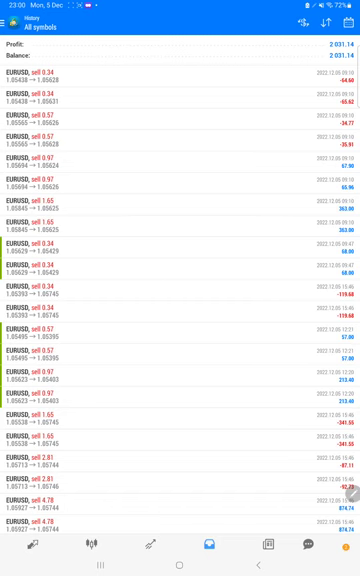
{"action": "left_click", "coordinate": [328, 24]}
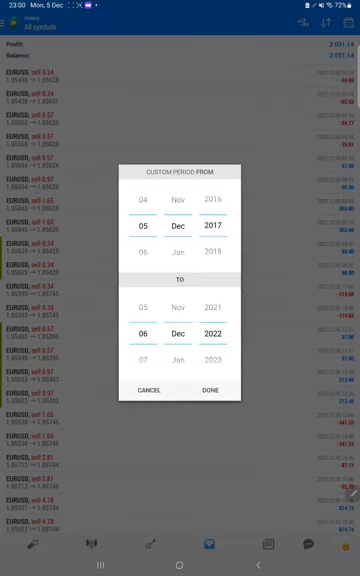
{"action": "left_click", "coordinate": [214, 388]}
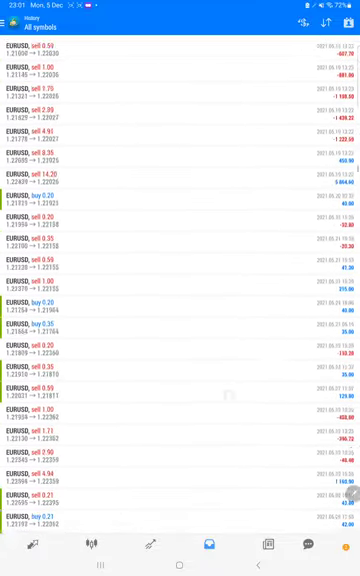
{"action": "scroll", "scroll_direction": "up", "scroll_amount": 3}
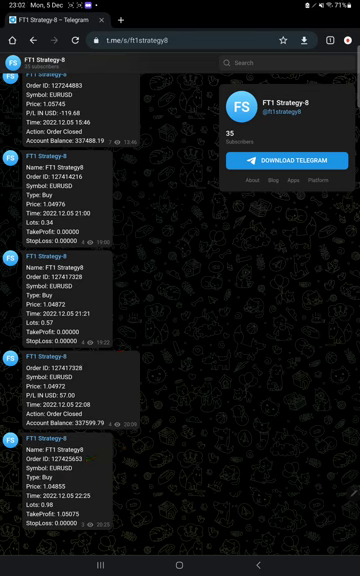
Scroll up through the Strategy 8 Telegram channel's order signal messages
{"action": "scroll", "scroll_direction": "up", "scroll_amount": 3}
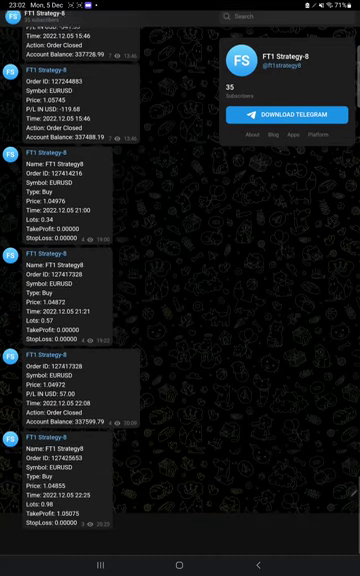
{"action": "scroll", "scroll_direction": "up", "scroll_amount": 3}
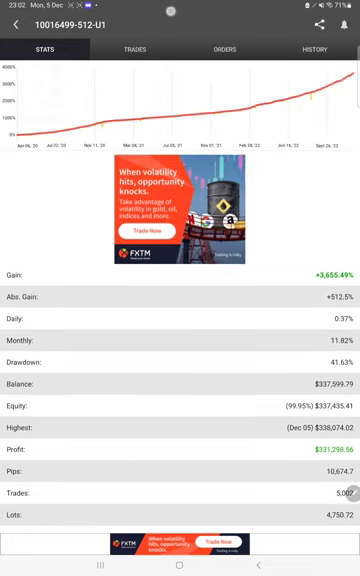
Browse the Myfxbook open trades, then the closed EURUSD trade history
{"action": "left_click", "coordinate": [148, 48]}
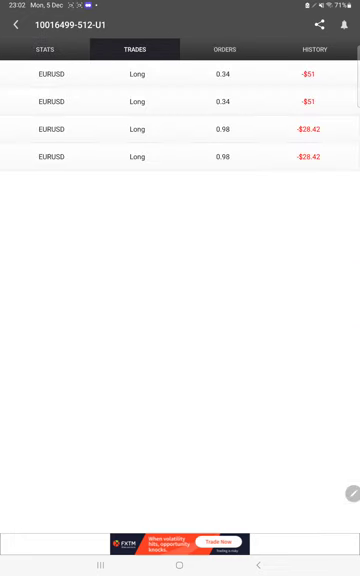
{"action": "left_click", "coordinate": [316, 48]}
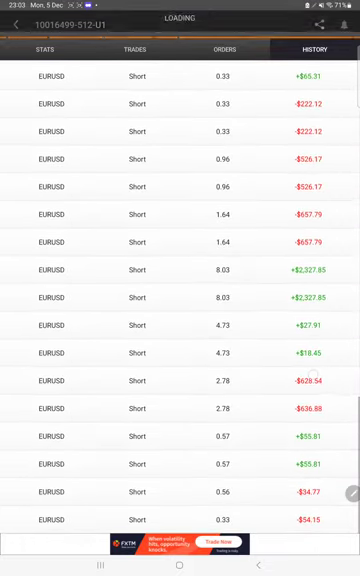
{"action": "scroll", "scroll_direction": "down", "scroll_amount": 3}
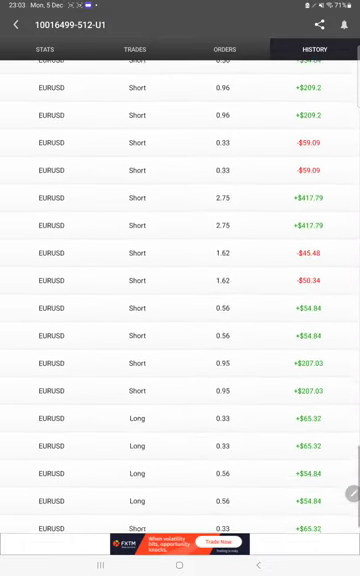
{"action": "scroll", "scroll_direction": "down", "scroll_amount": 3}
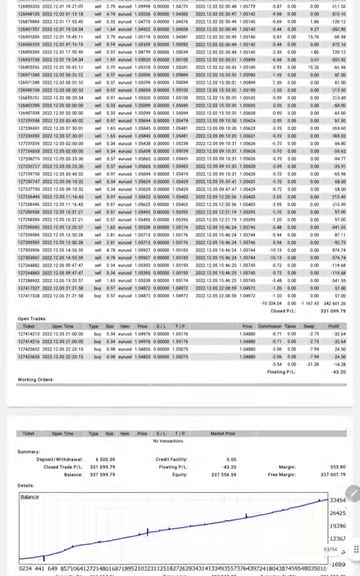
Scroll the Drive statement down to the summary figures and balance graph
{"action": "scroll", "scroll_direction": "down", "scroll_amount": 3}
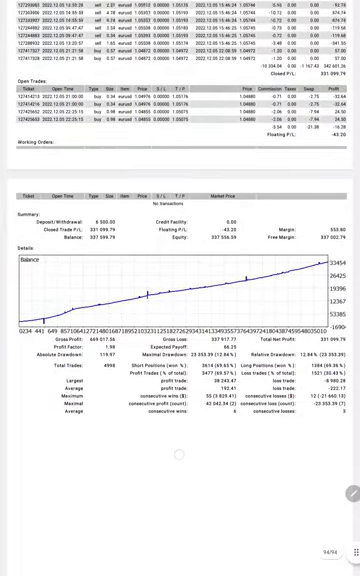